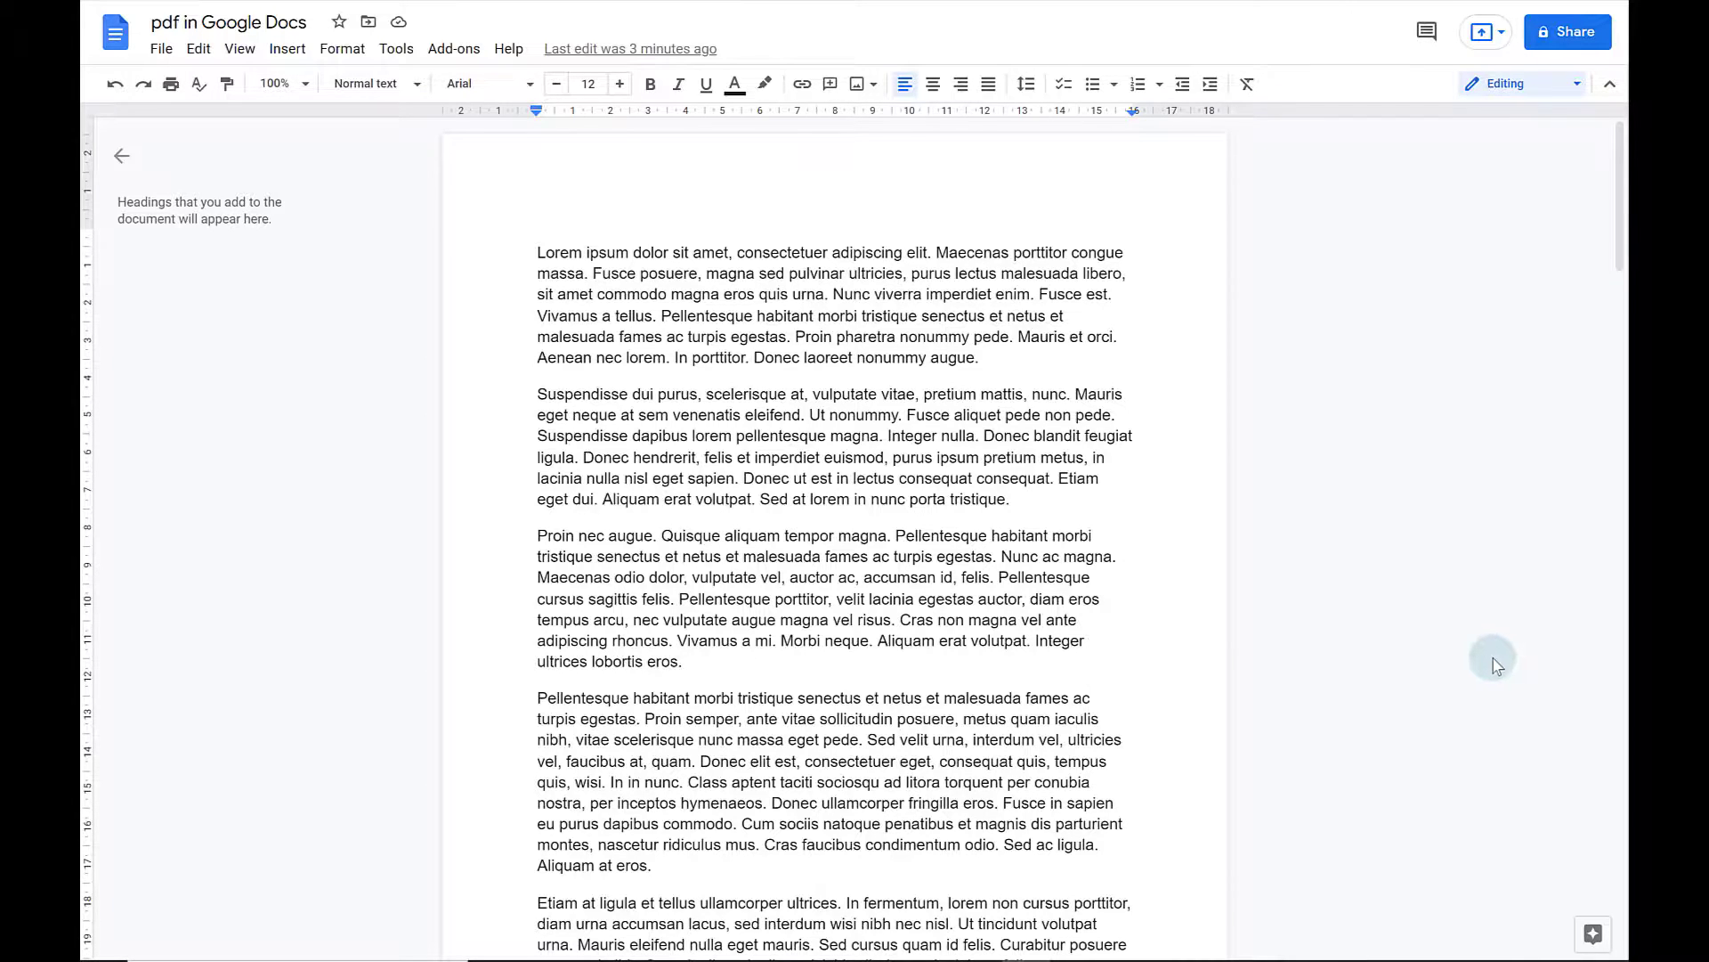
mouse_move(915, 187)
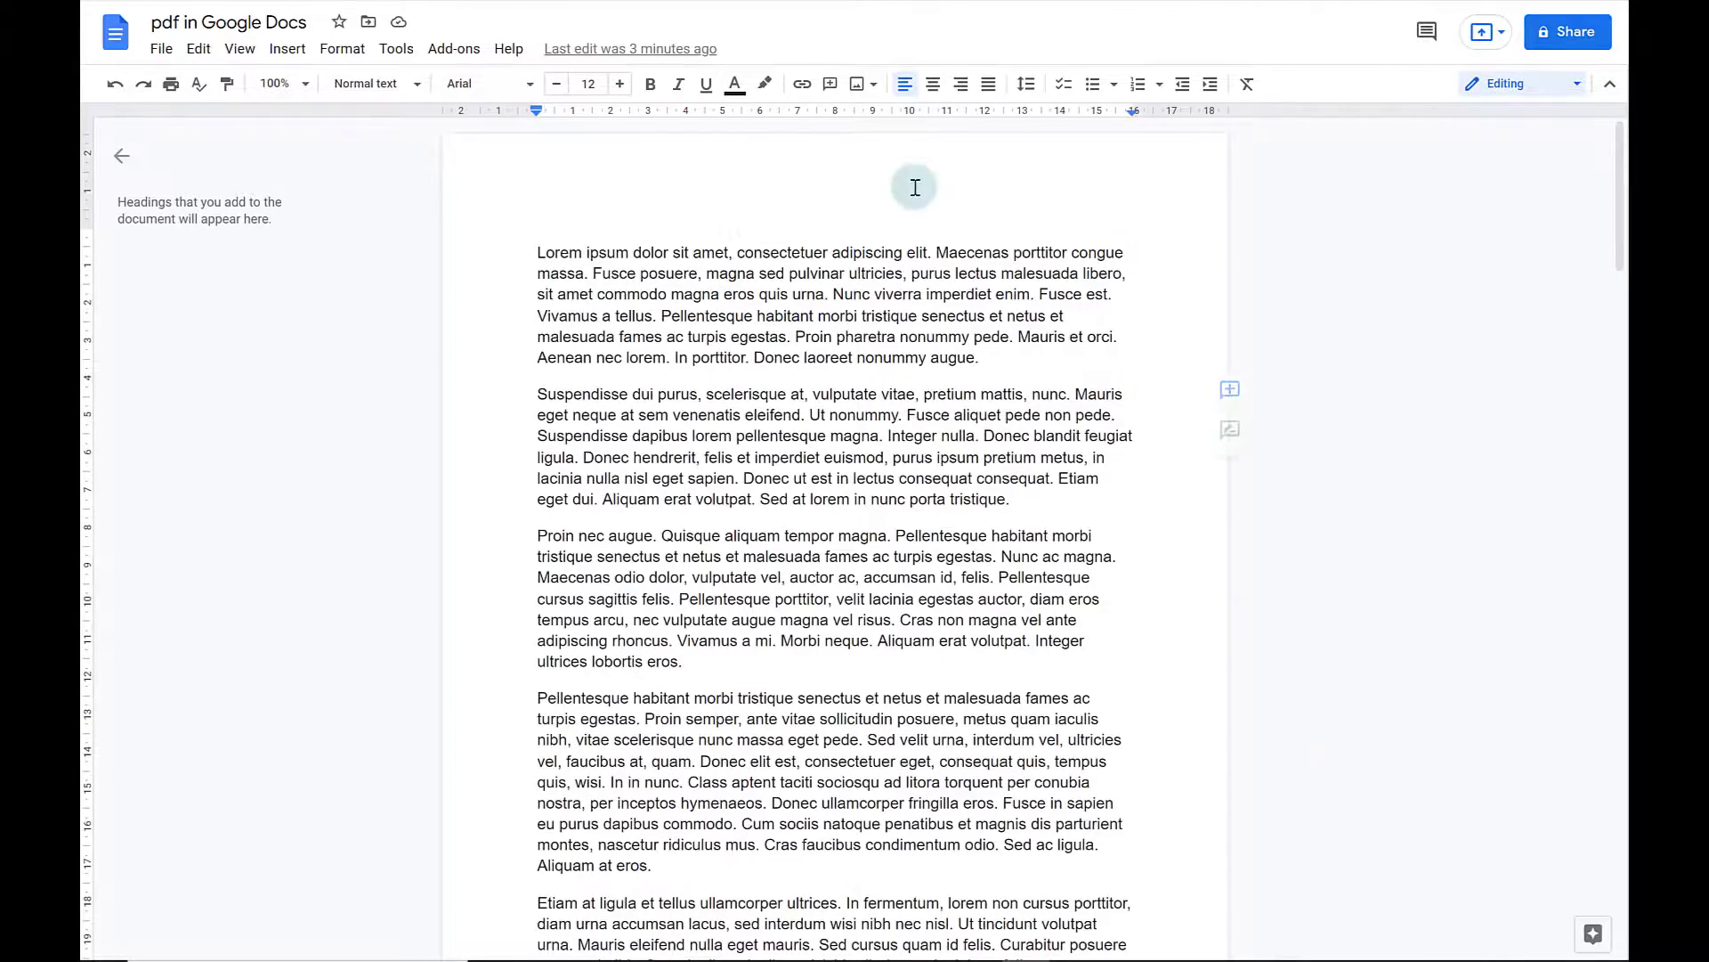
Download the lorem ipsum document as a PDF (.pdf) via File > Download
click(160, 48)
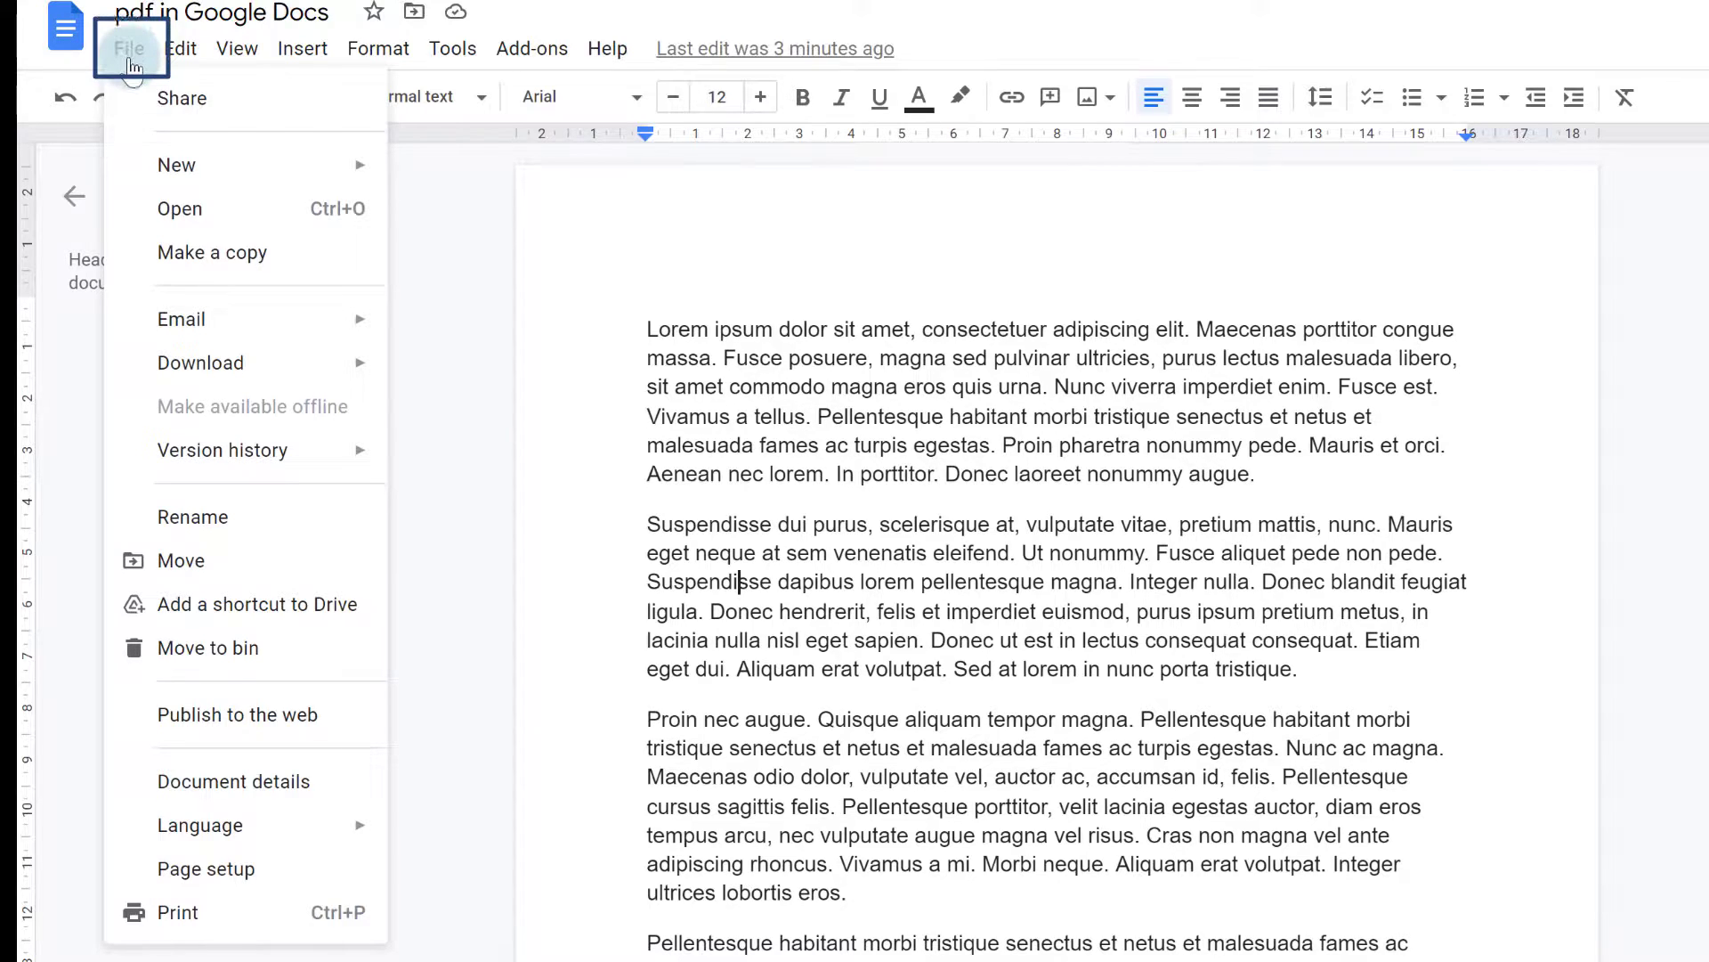
click(201, 362)
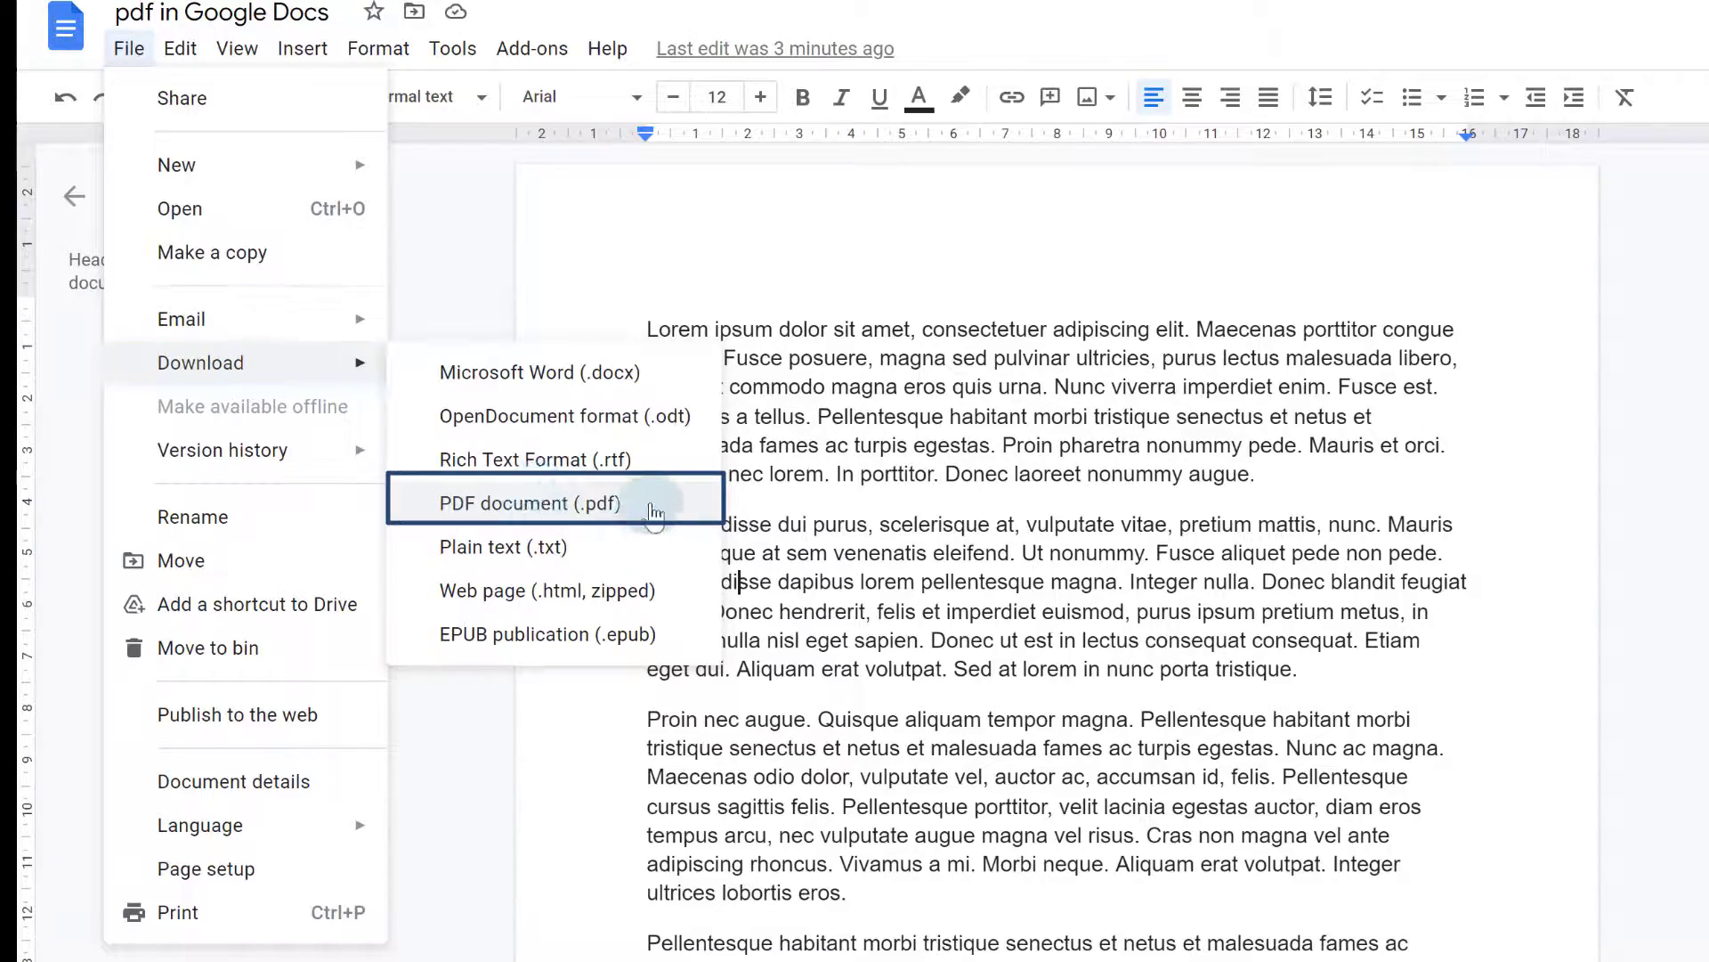
click(527, 502)
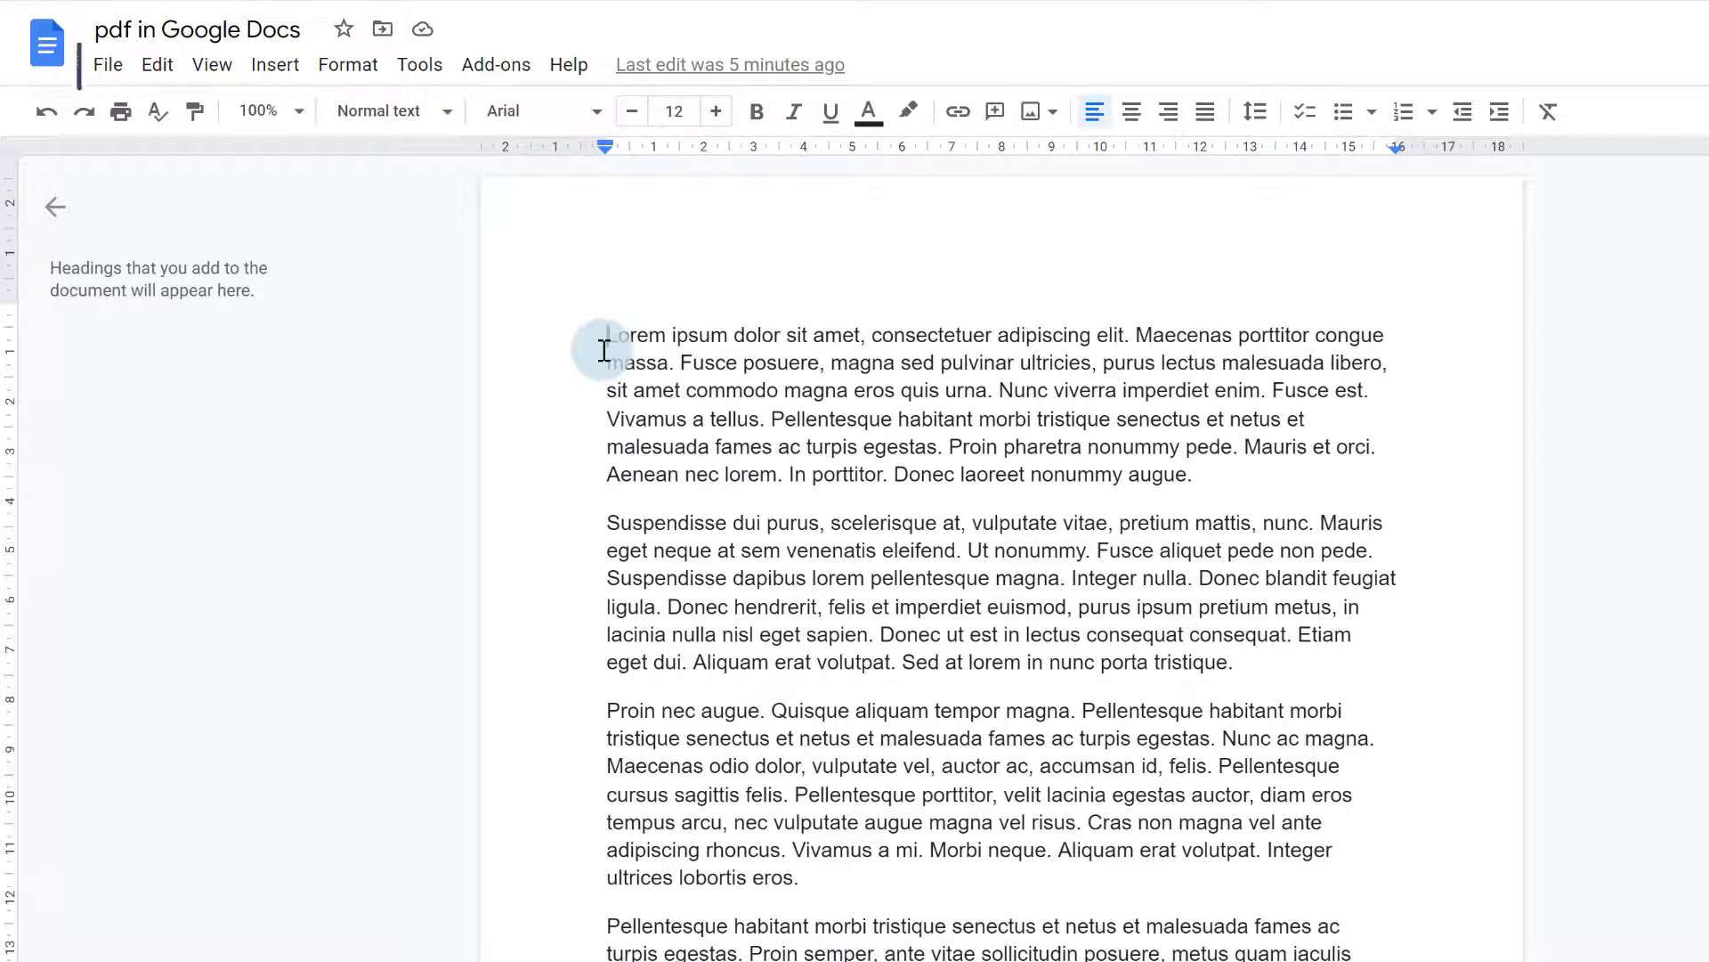
mouse_move(107, 64)
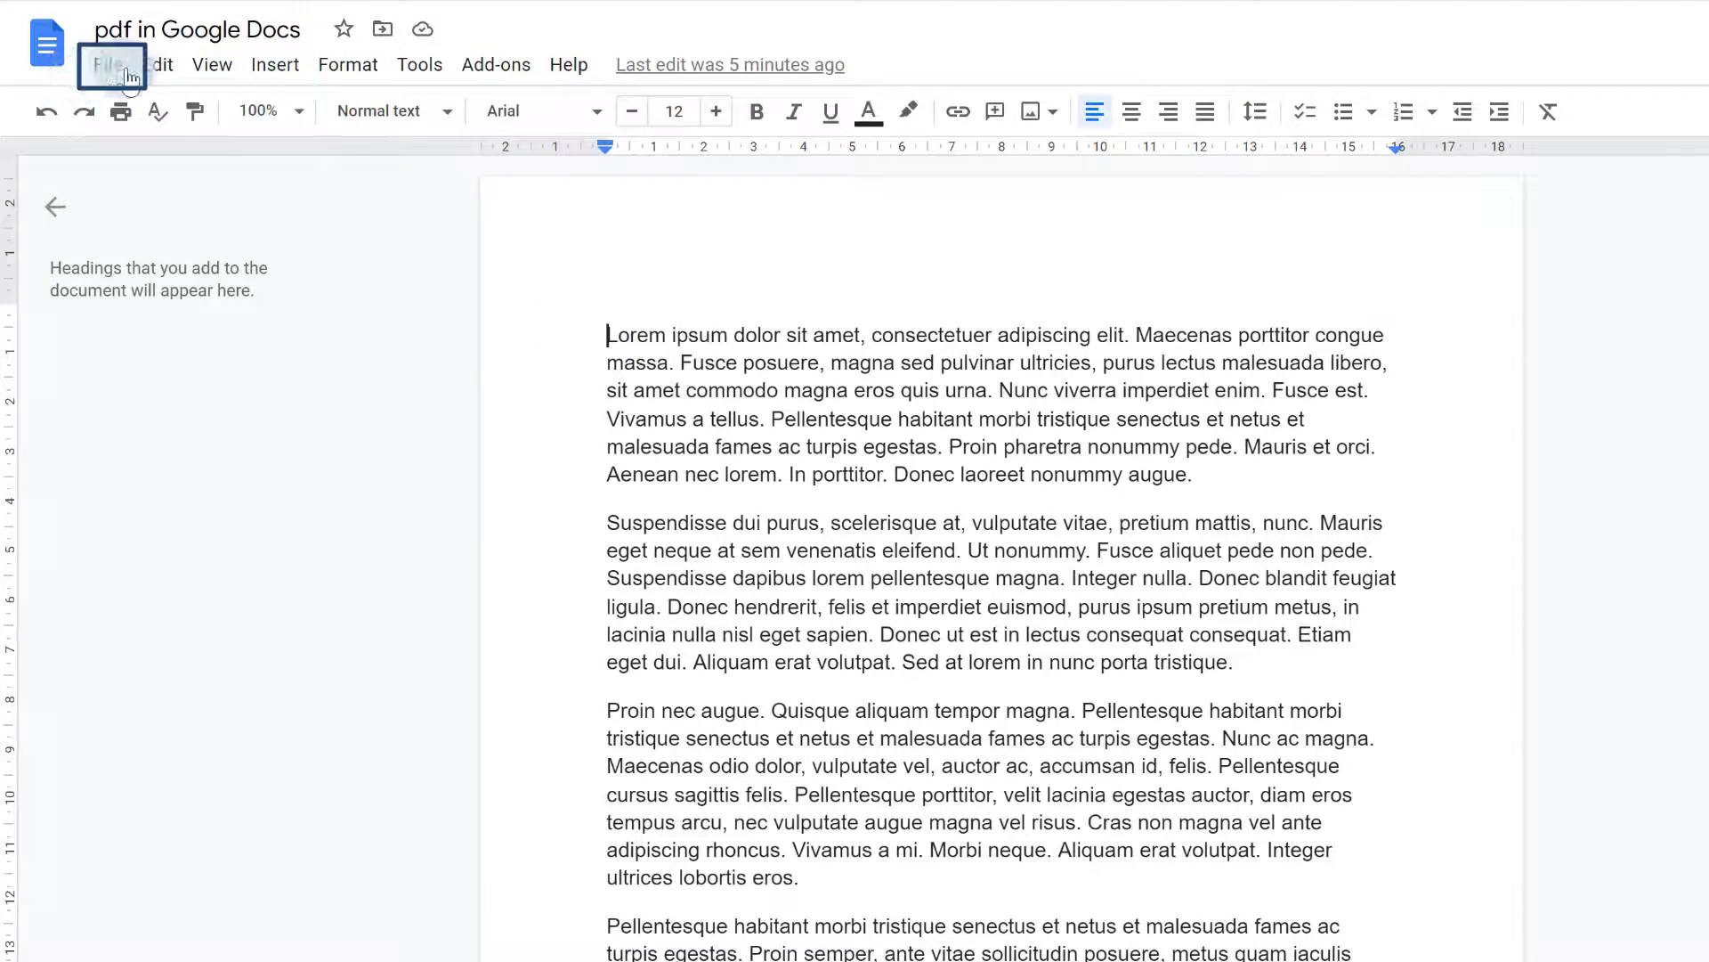
Bring up the print preview for the document from the File menu
click(107, 64)
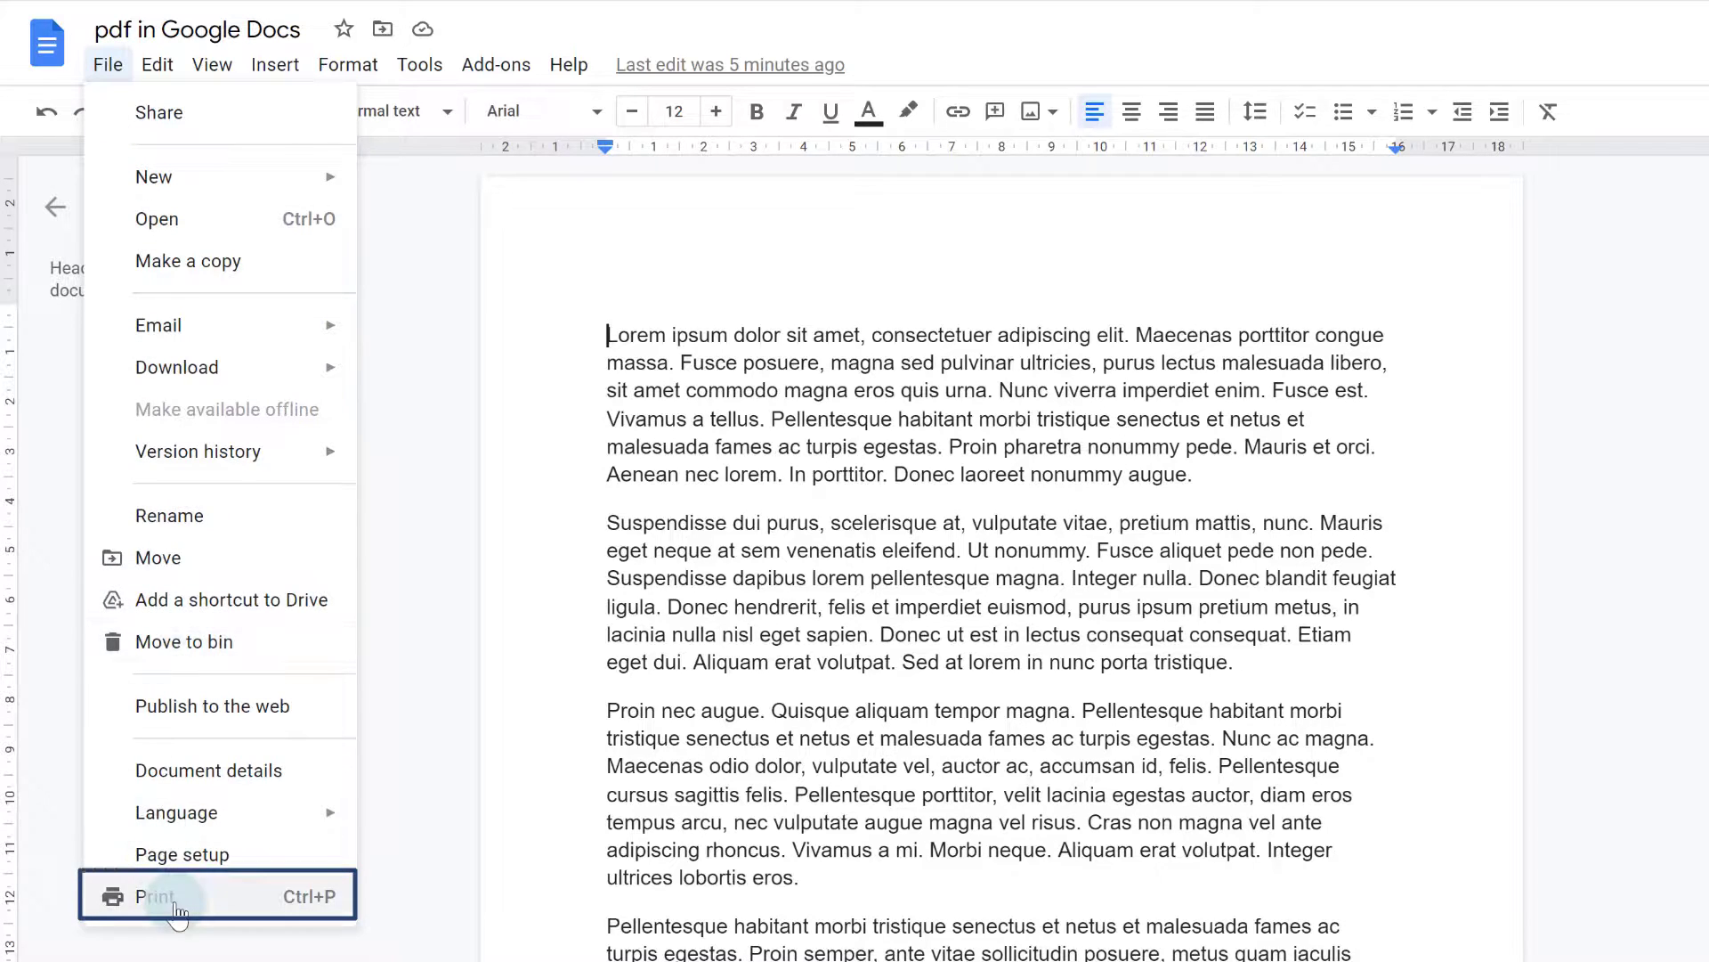
click(157, 896)
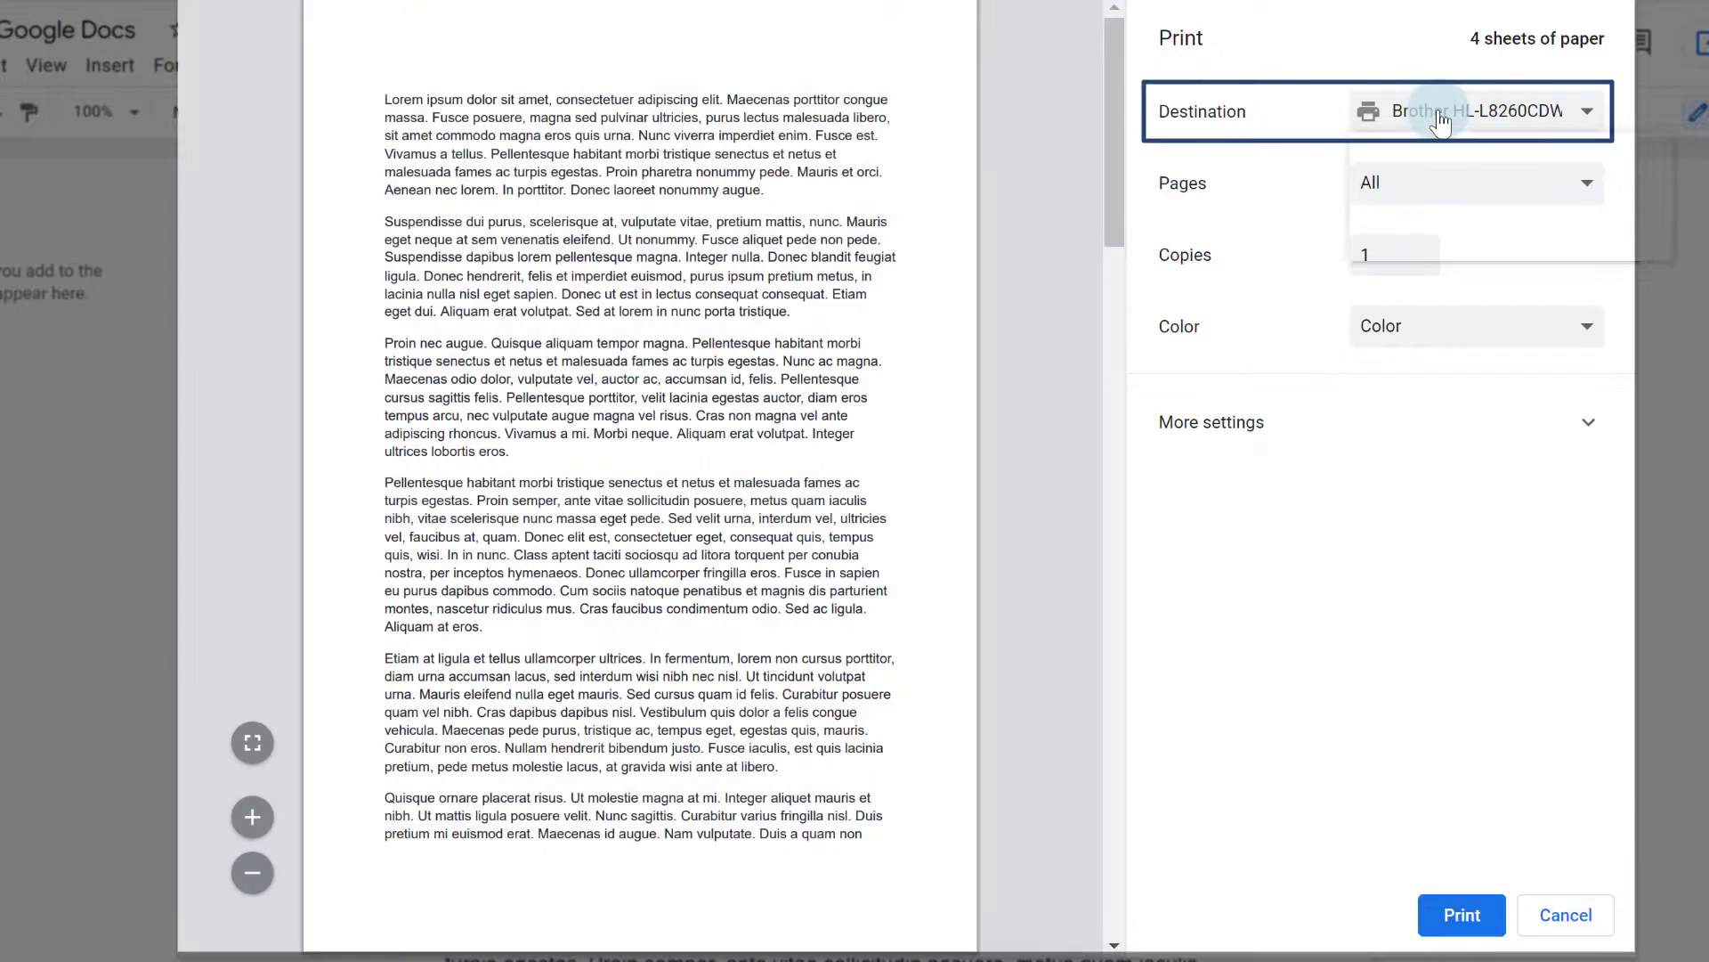
Set the print destination to Save as PDF and start saving the four-page document
click(1474, 110)
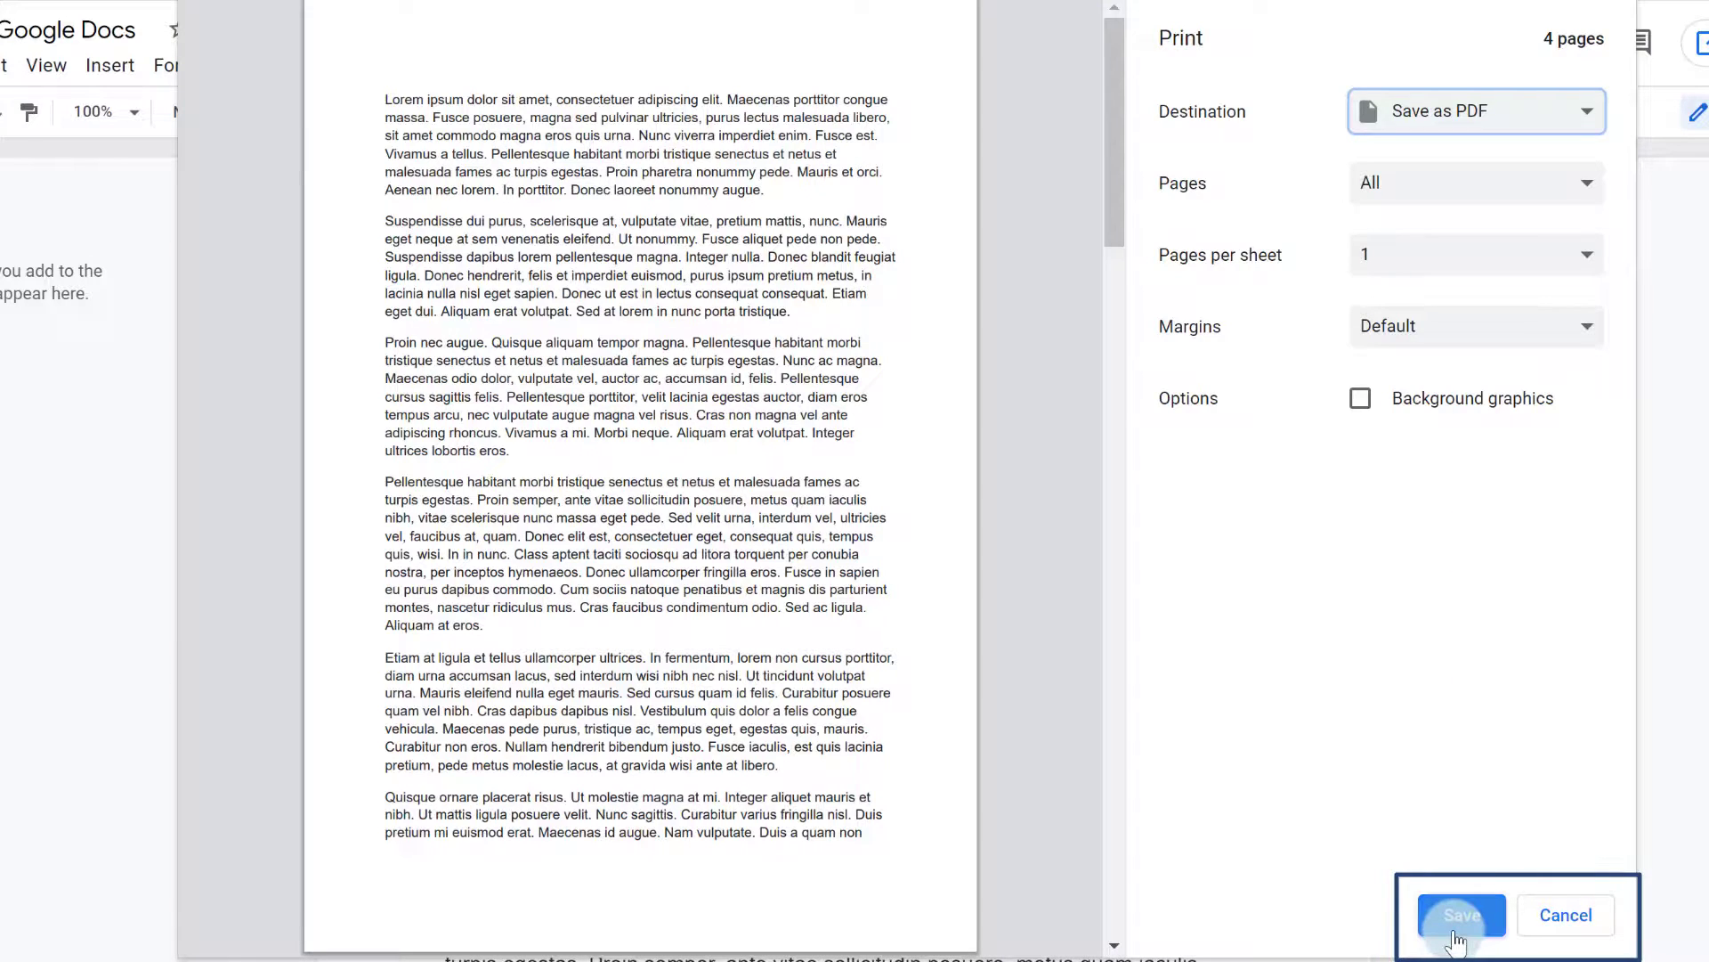
click(1460, 914)
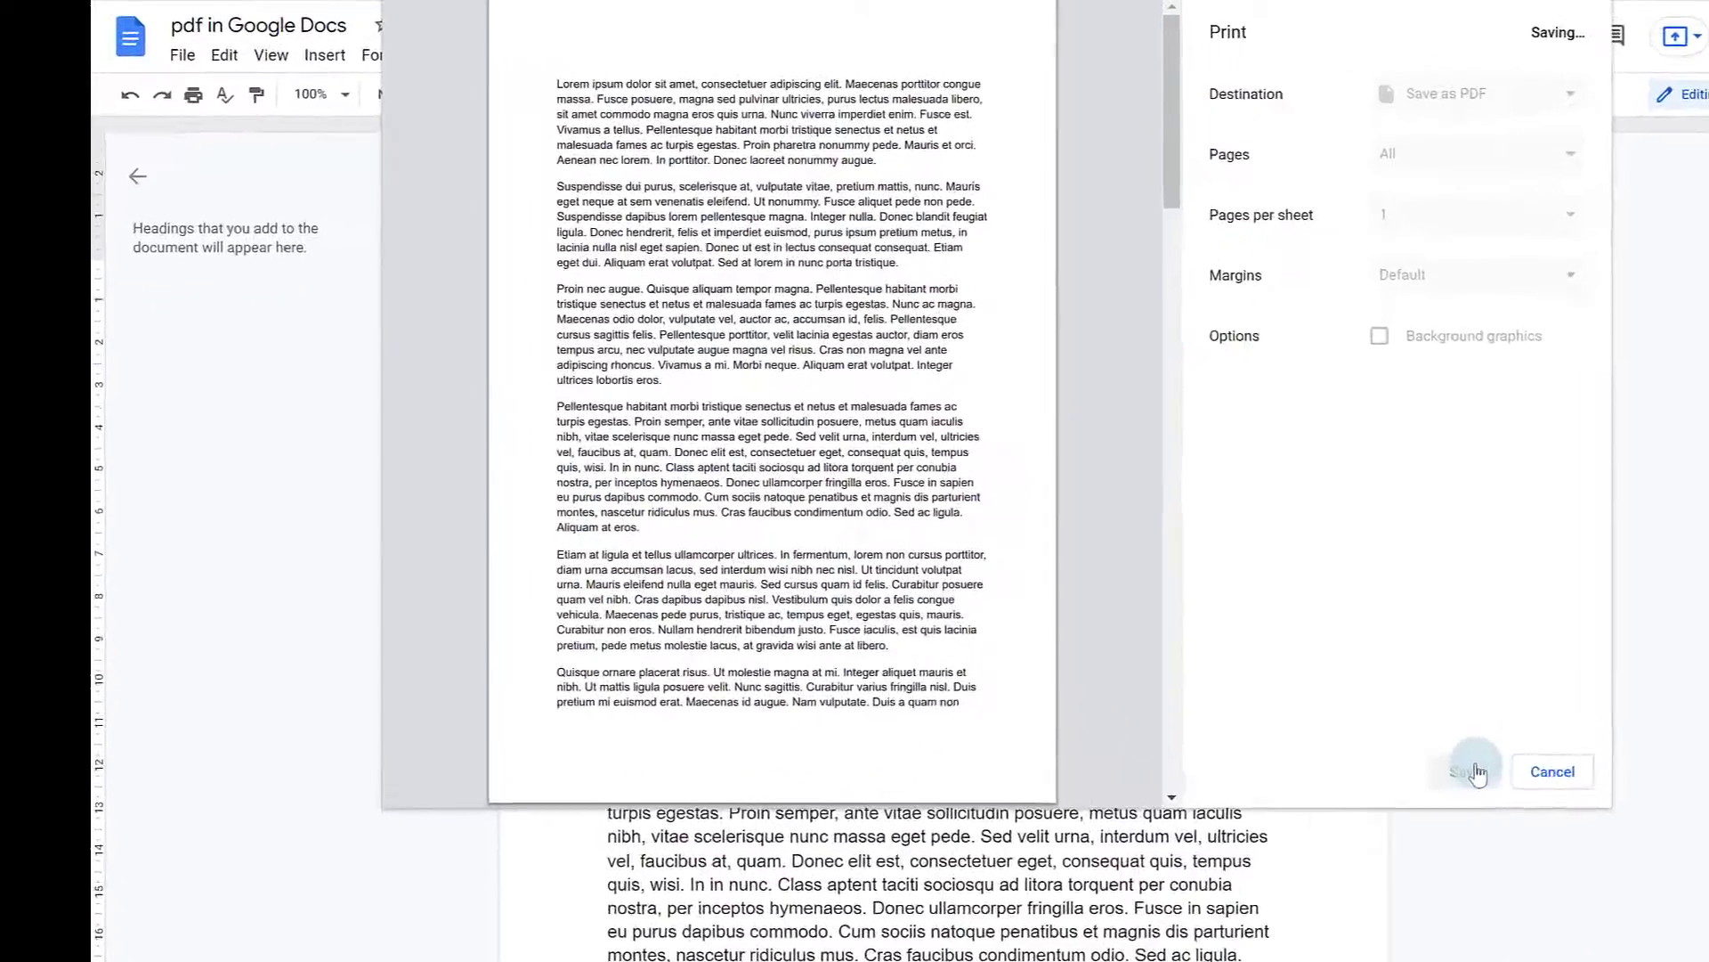
Save the PDF into Downloads as 'pdf in Google Docs - Google Docs'
click(1469, 771)
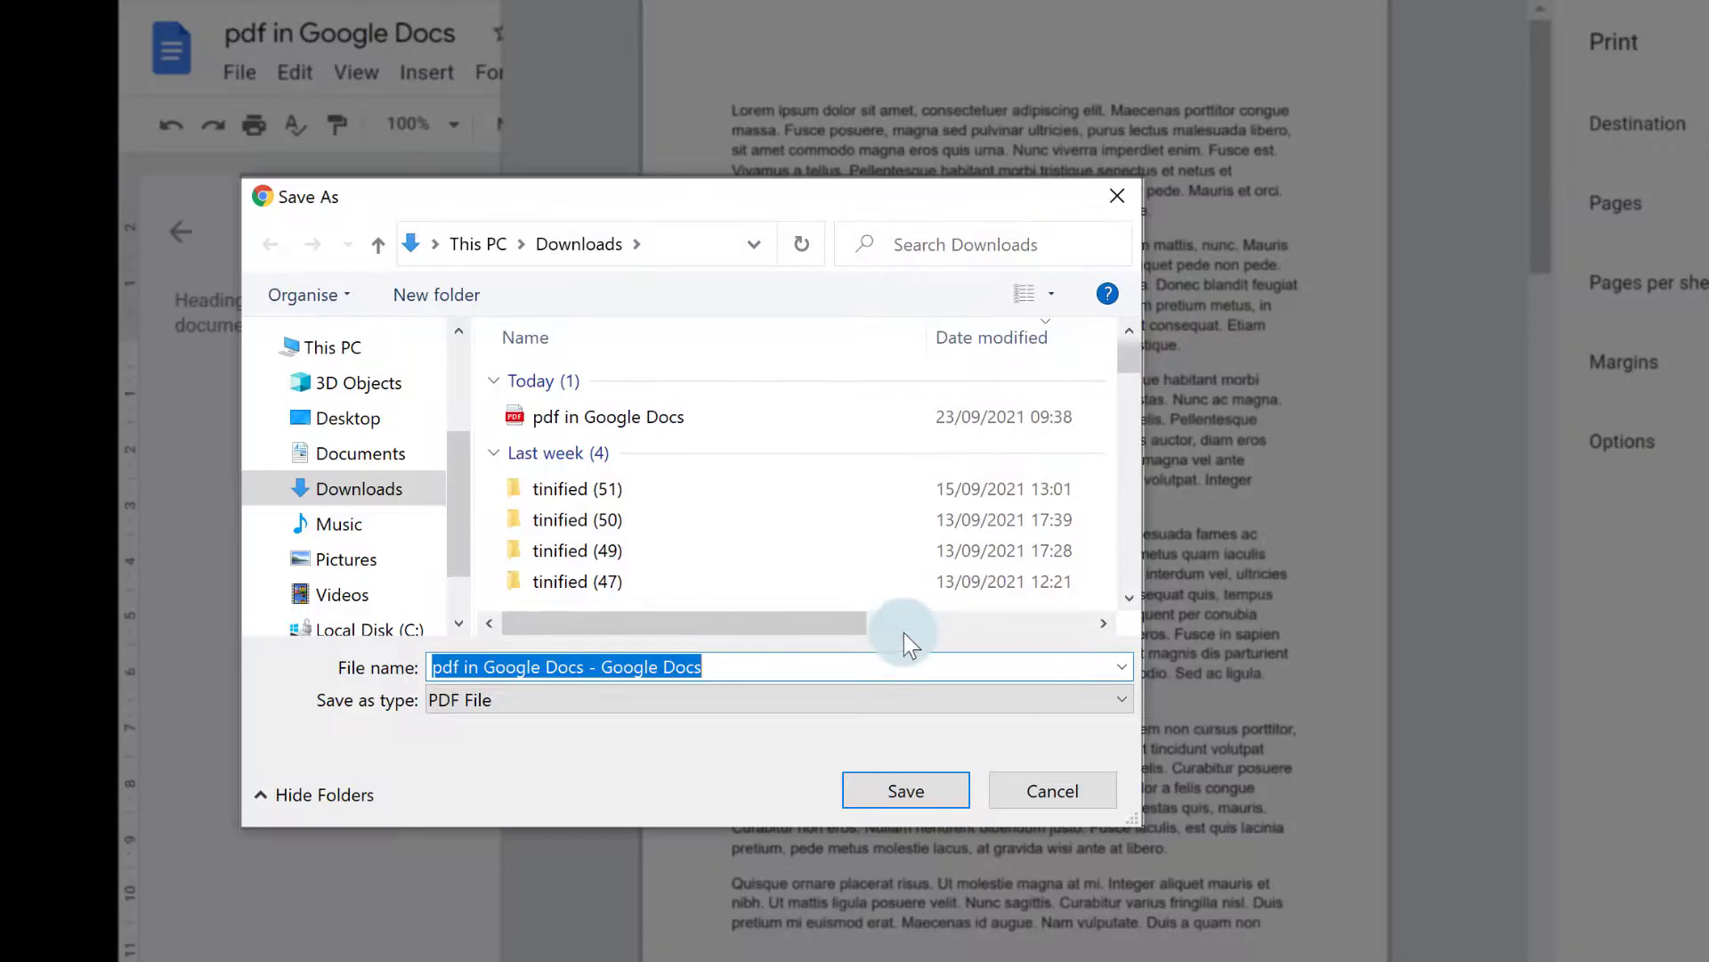
mouse_move(805, 808)
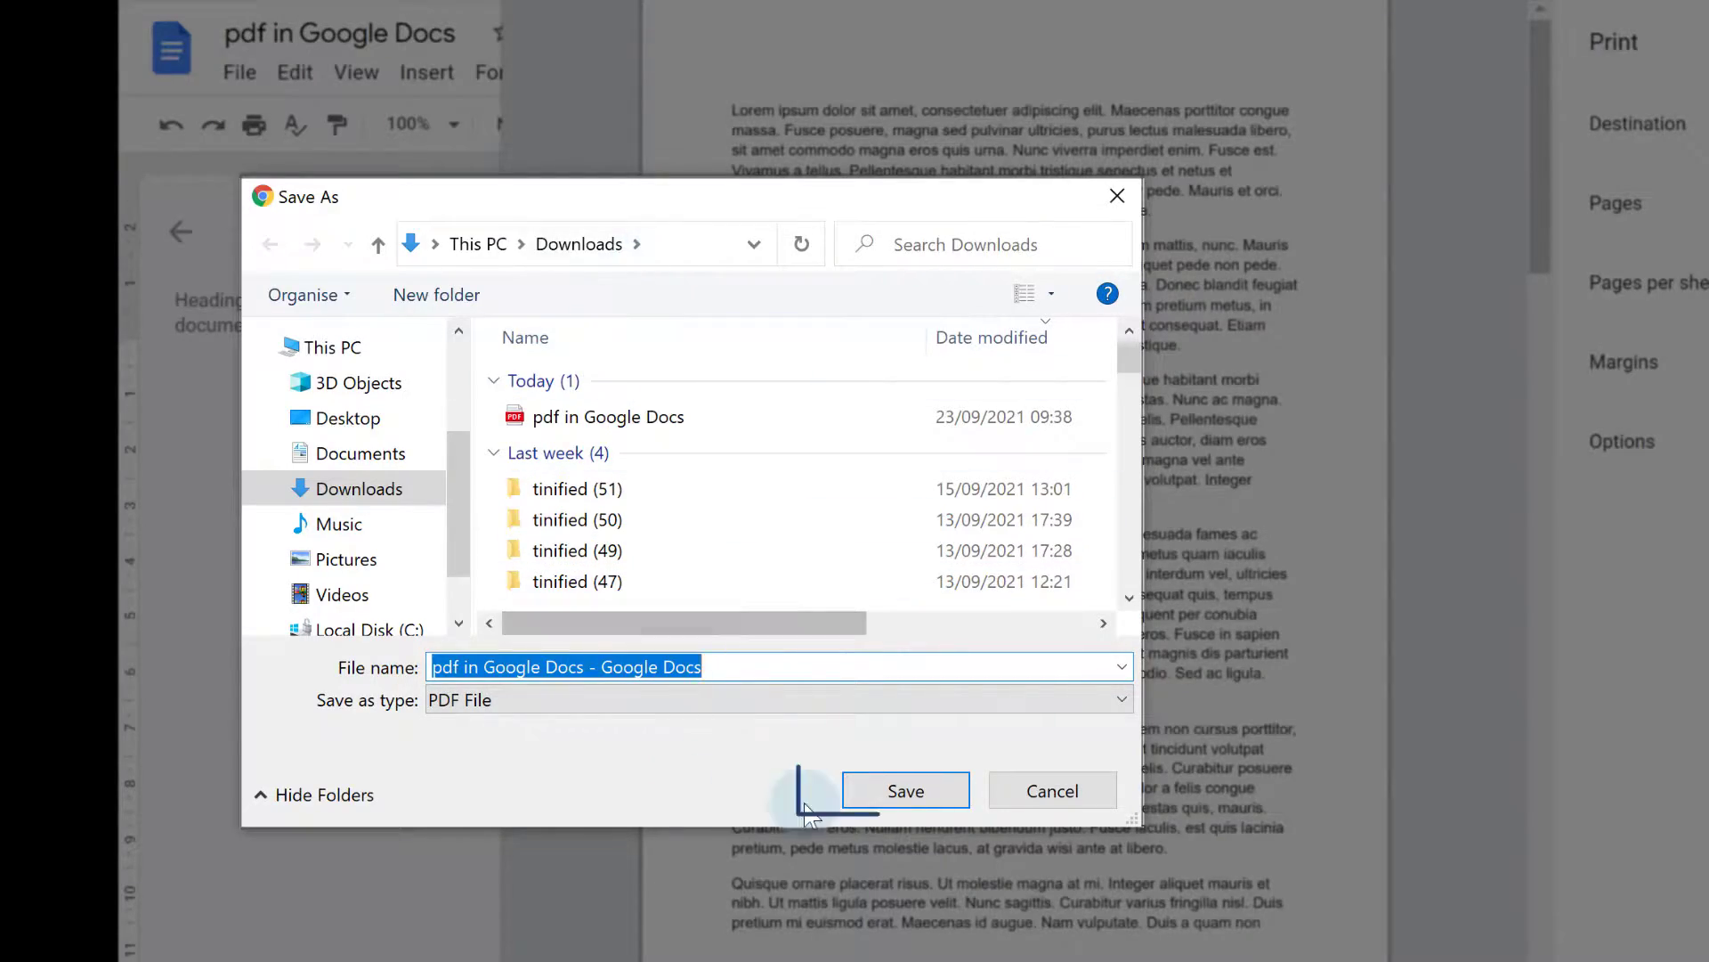
click(905, 791)
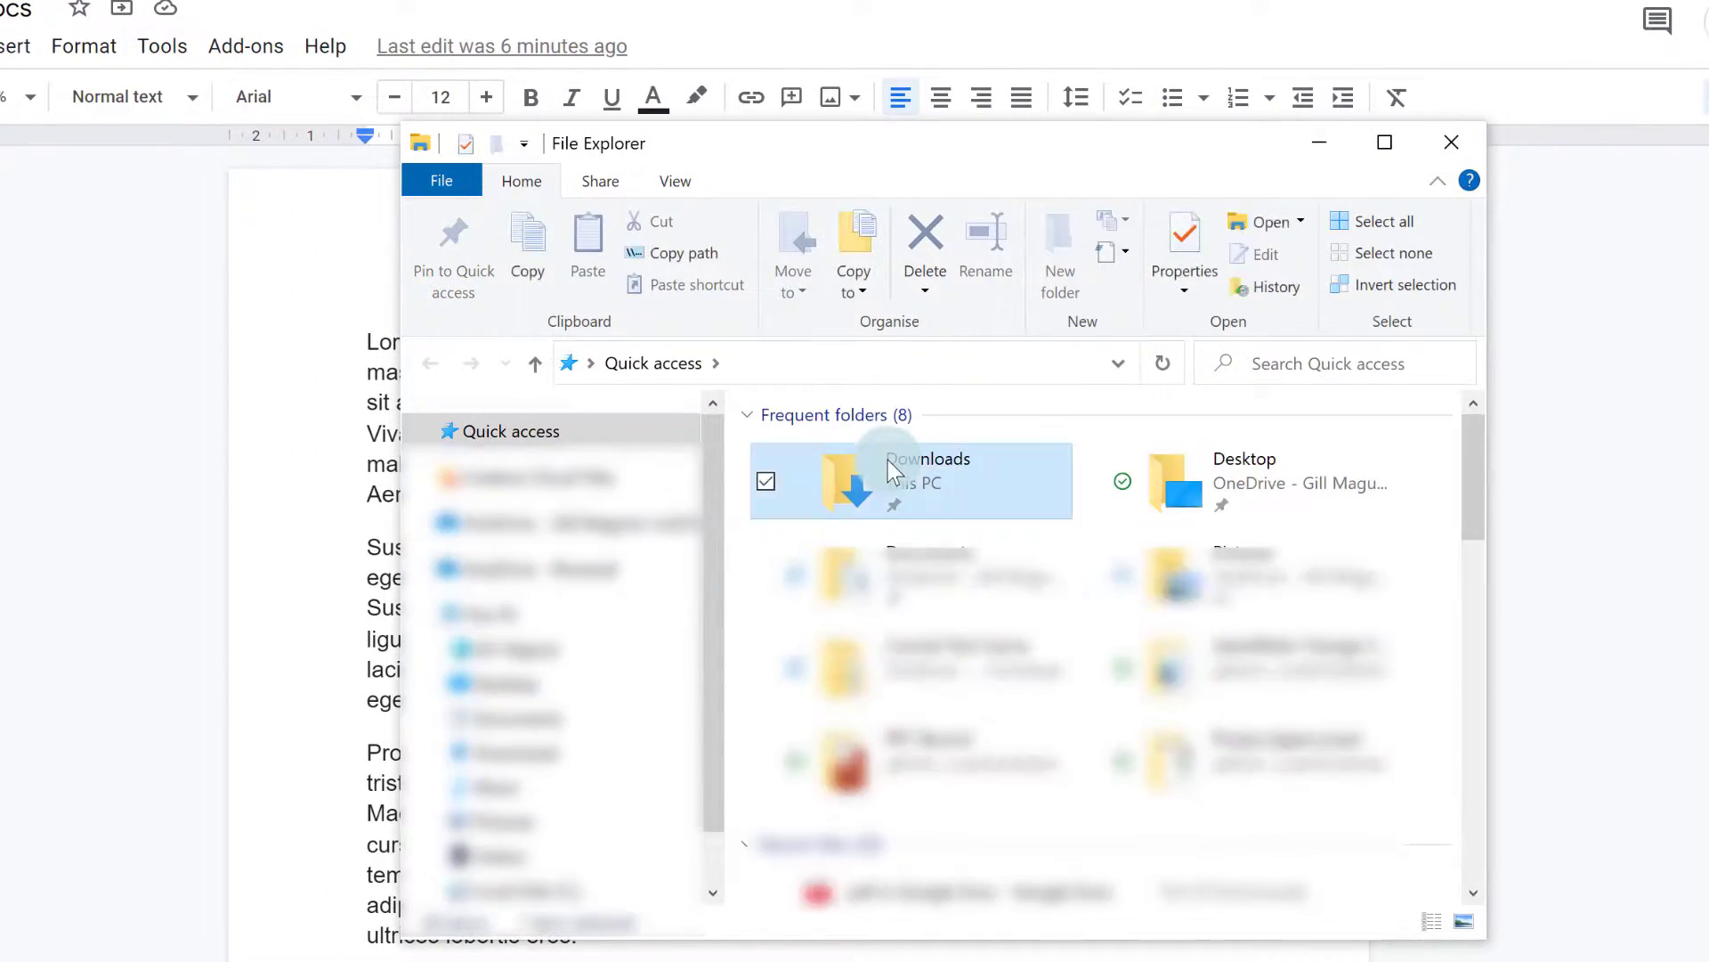
Open Downloads in File Explorer to show both PDF copies of the document
double_click(842, 479)
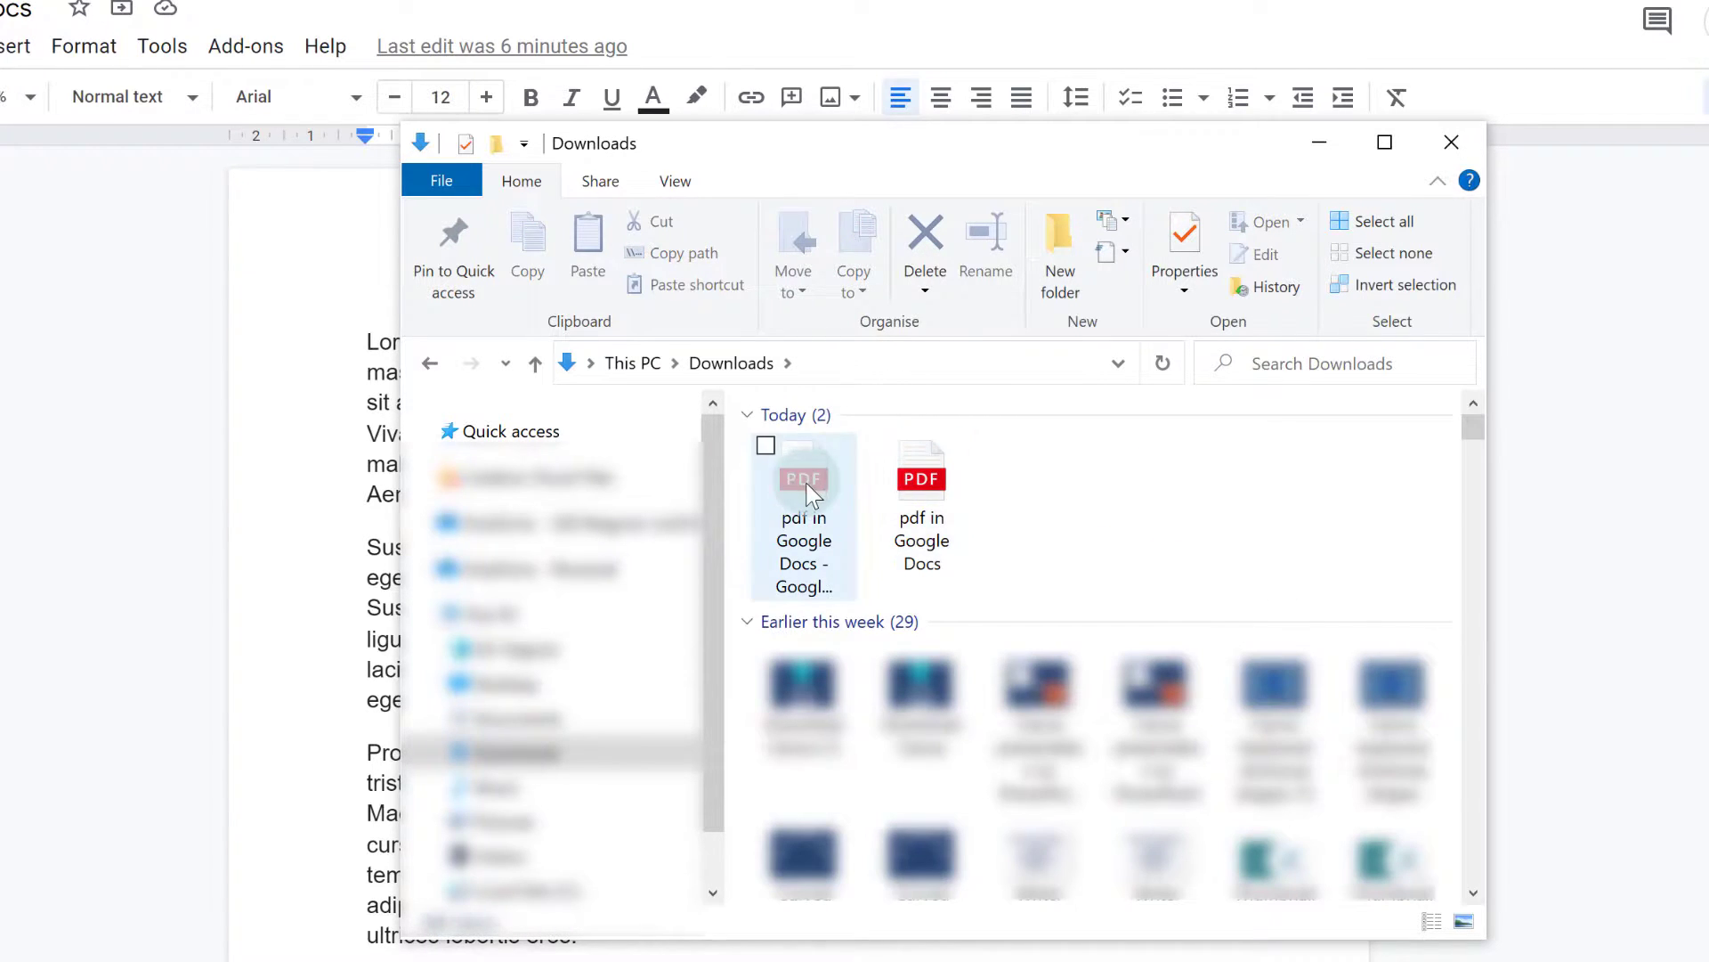
mouse_move(888, 559)
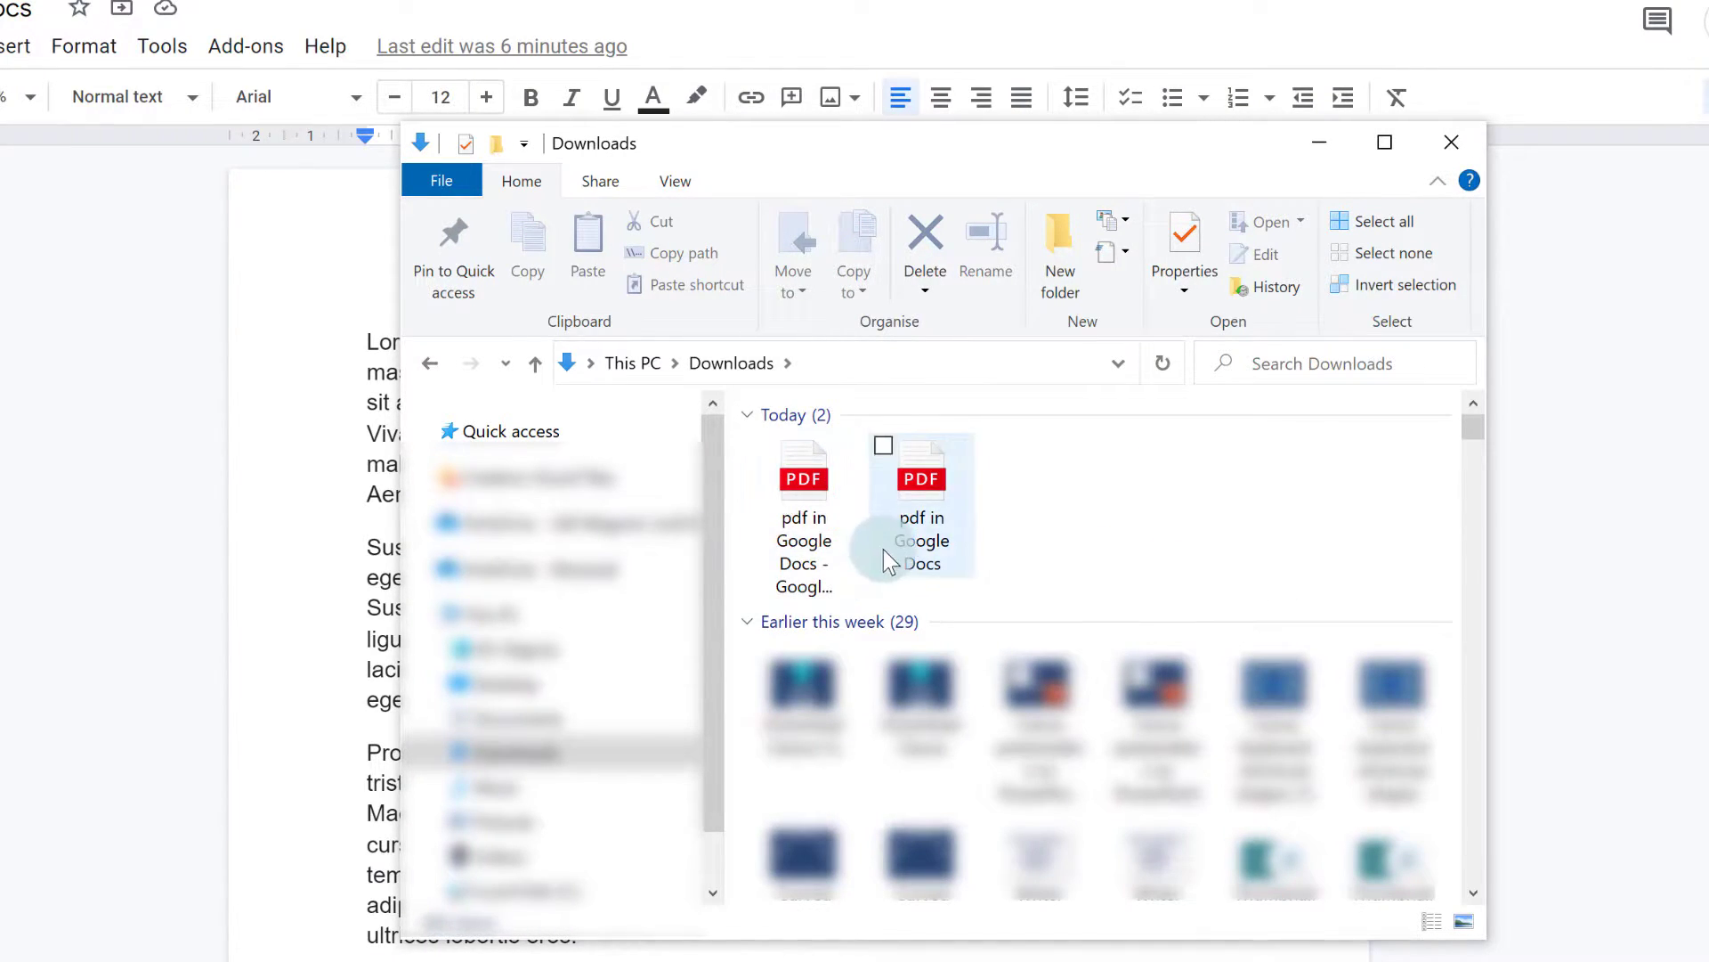